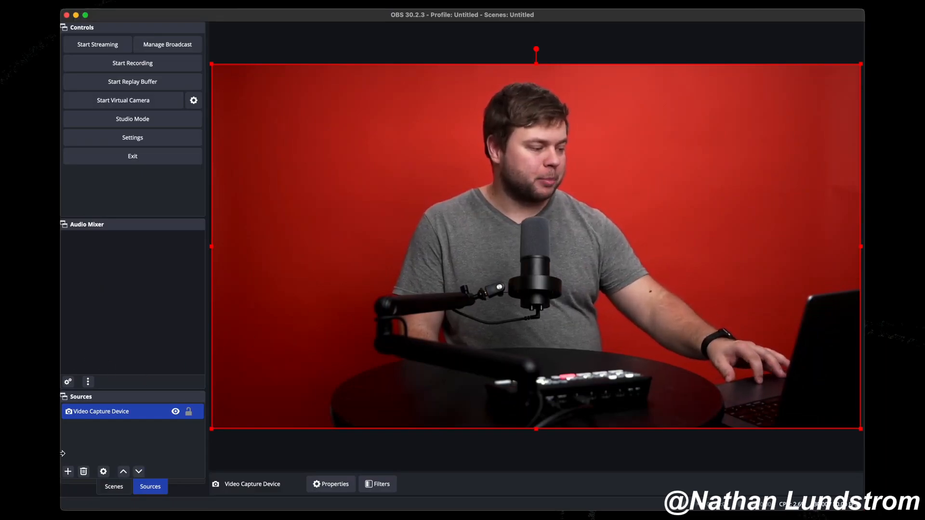
Start adding a new Audio Input Capture source from the Sources list.
left_click(67, 471)
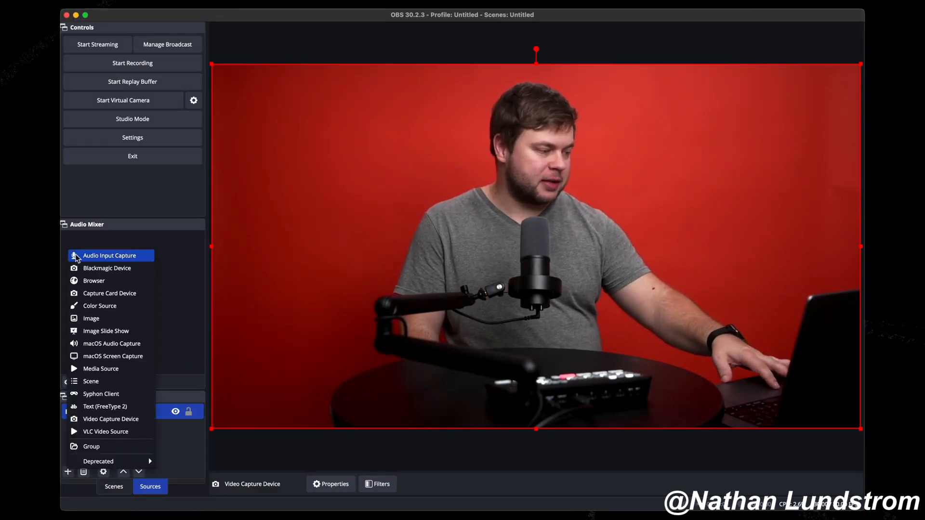
left_click(110, 255)
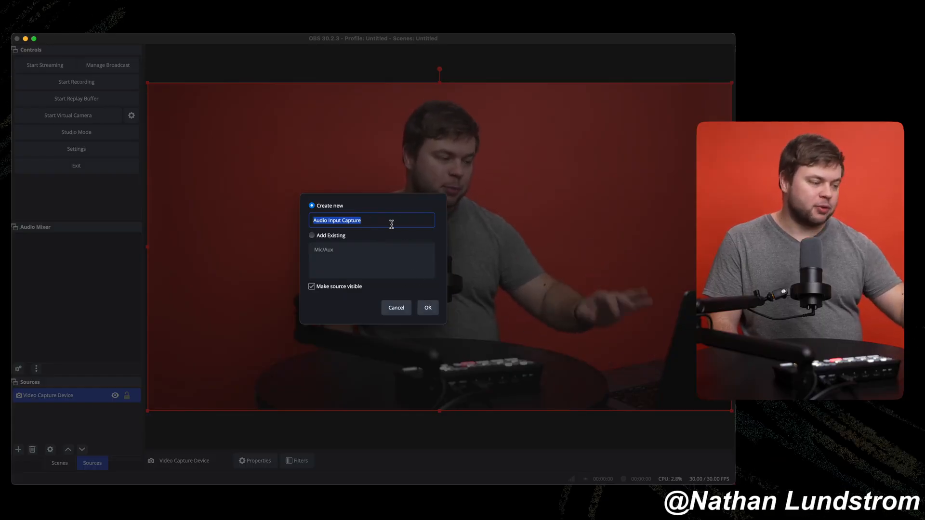
Create the source with the default name and set its device to fifine Microphone.
left_click(428, 308)
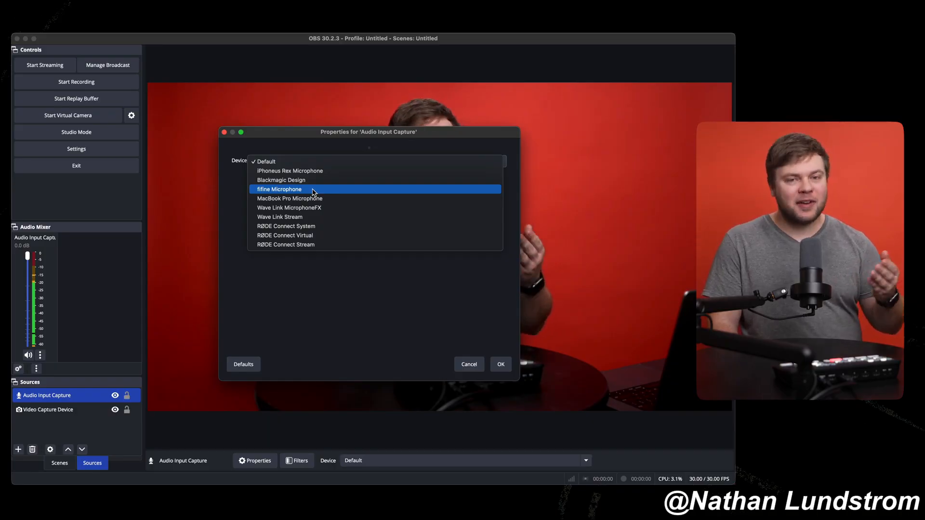
left_click(278, 189)
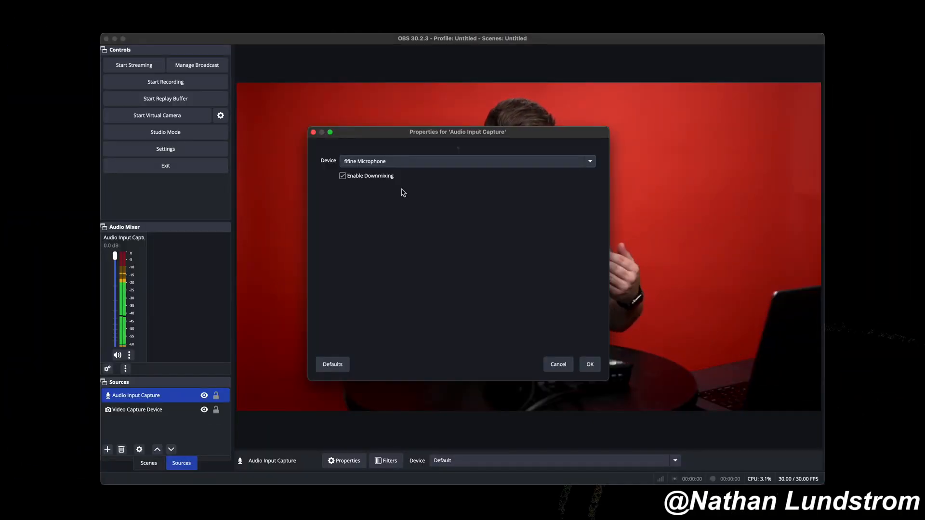
left_click(590, 364)
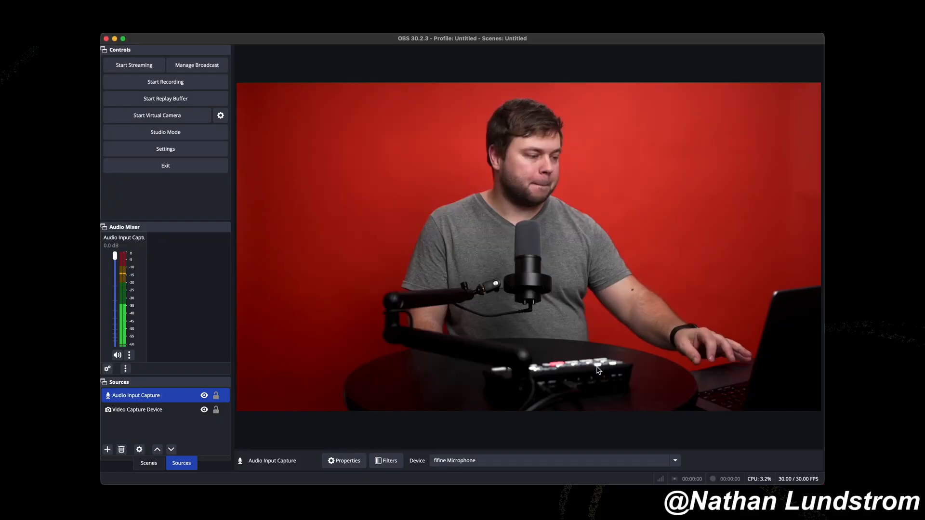